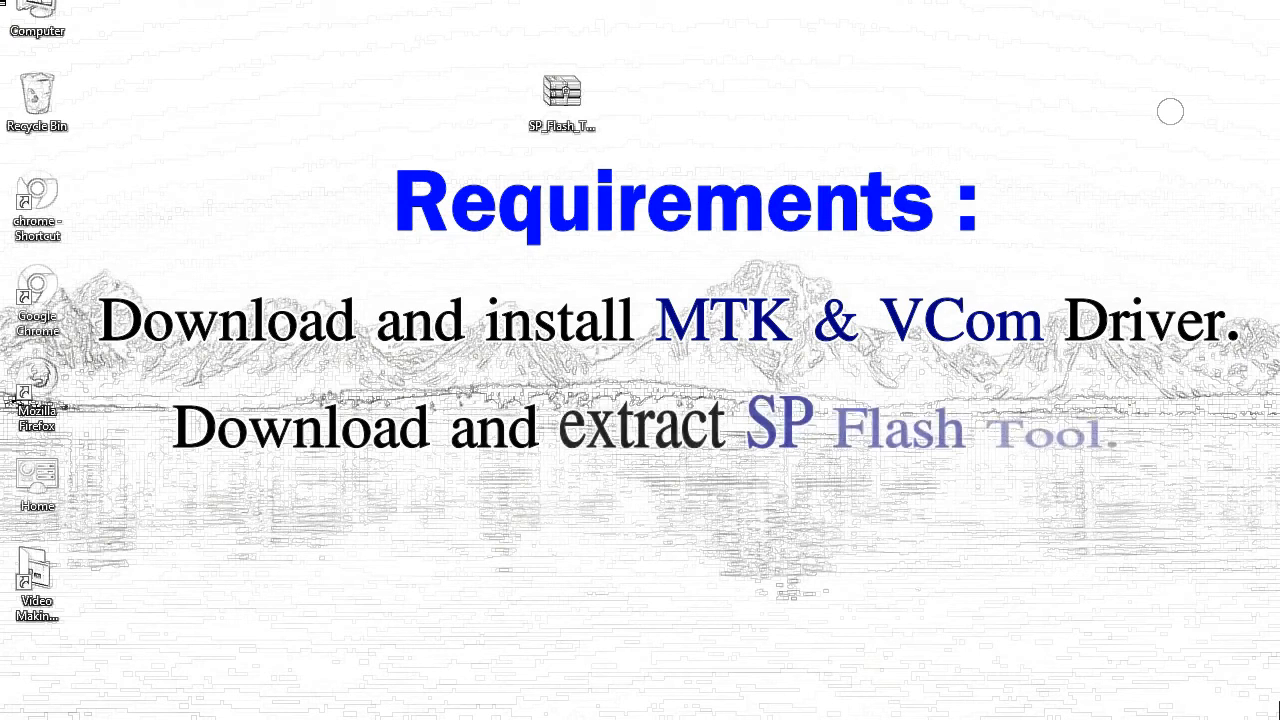
mouse_move(561, 95)
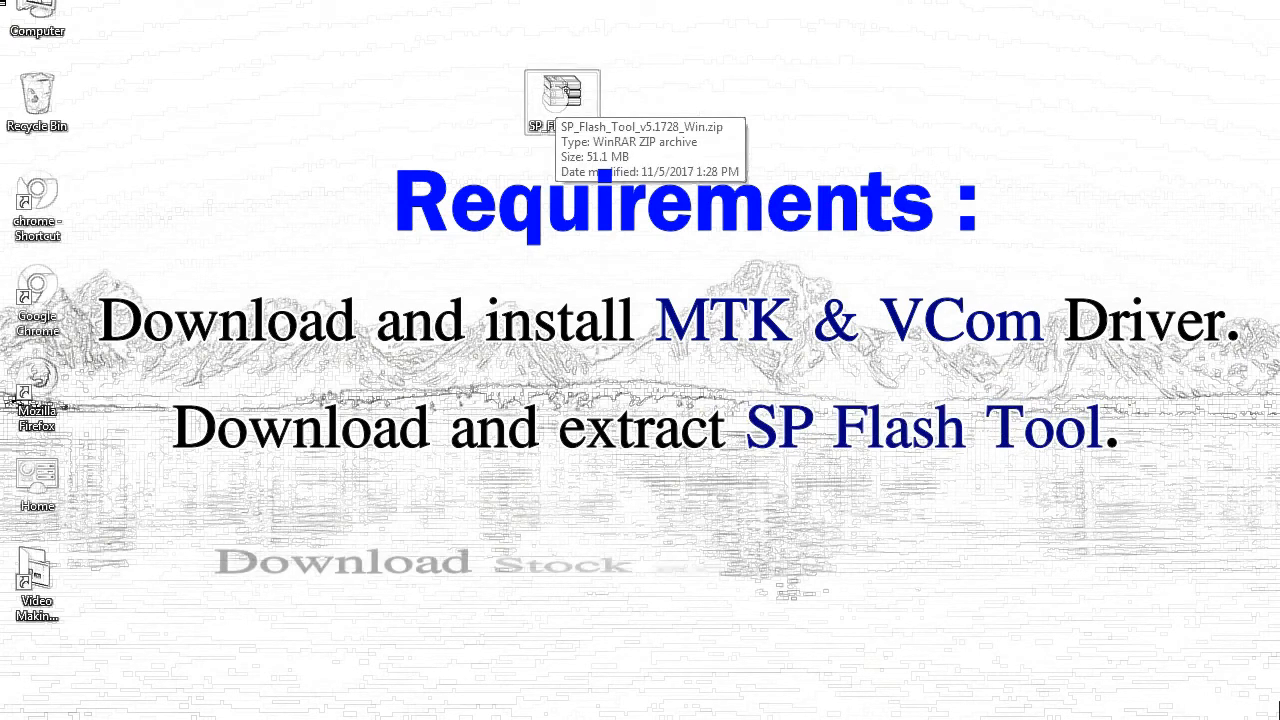
Step: Extract the archive to SP_Flash_Tool_v5.1728_Win with WinRAR and open that folder
right_click(561, 98)
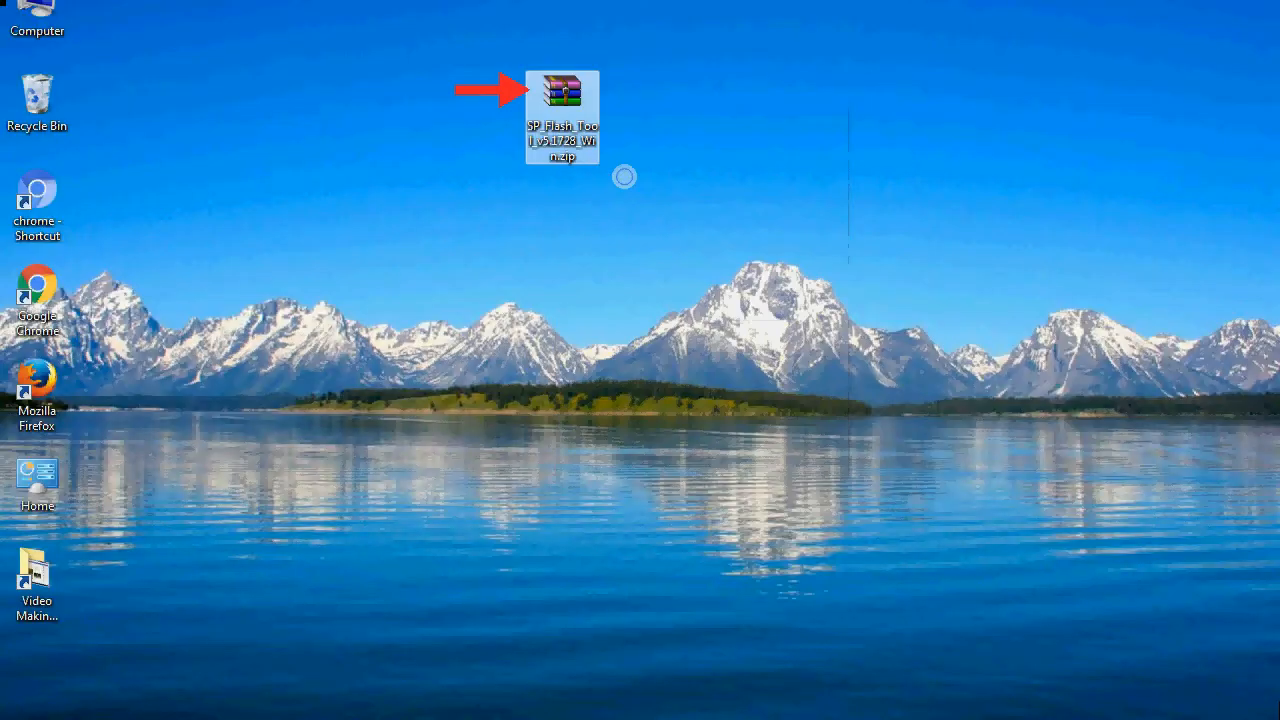
double_click(561, 90)
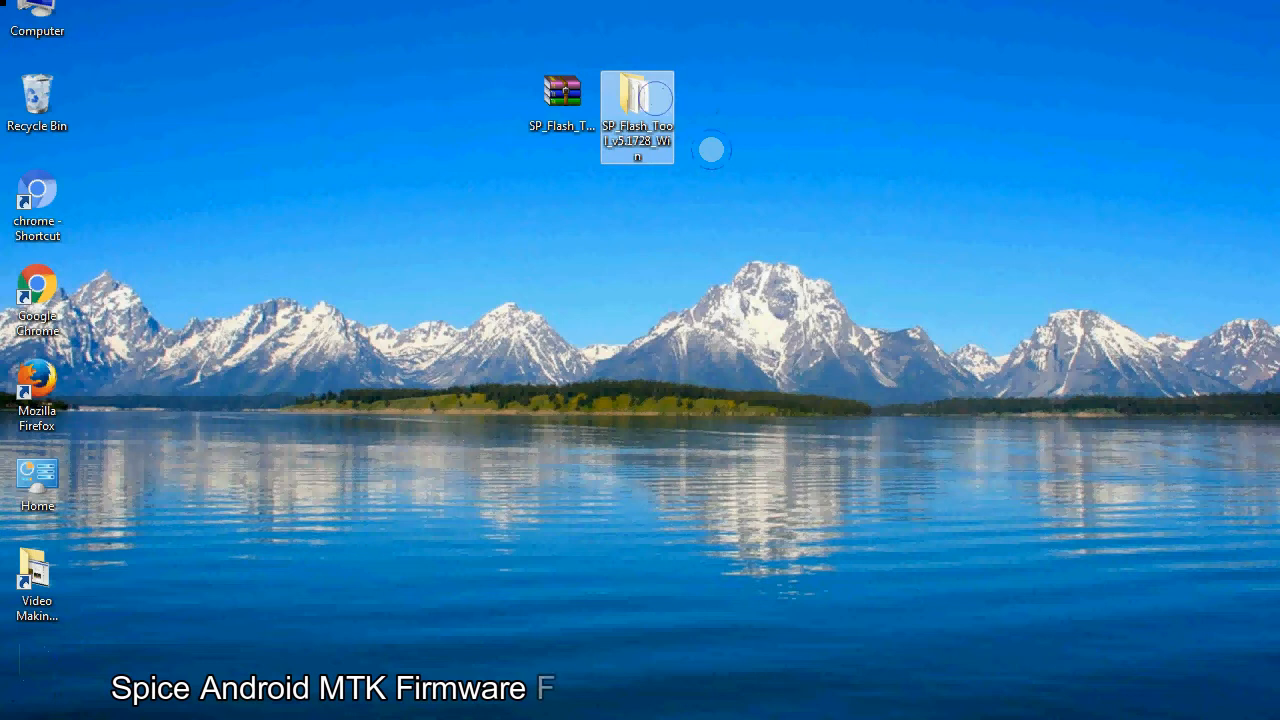
double_click(637, 100)
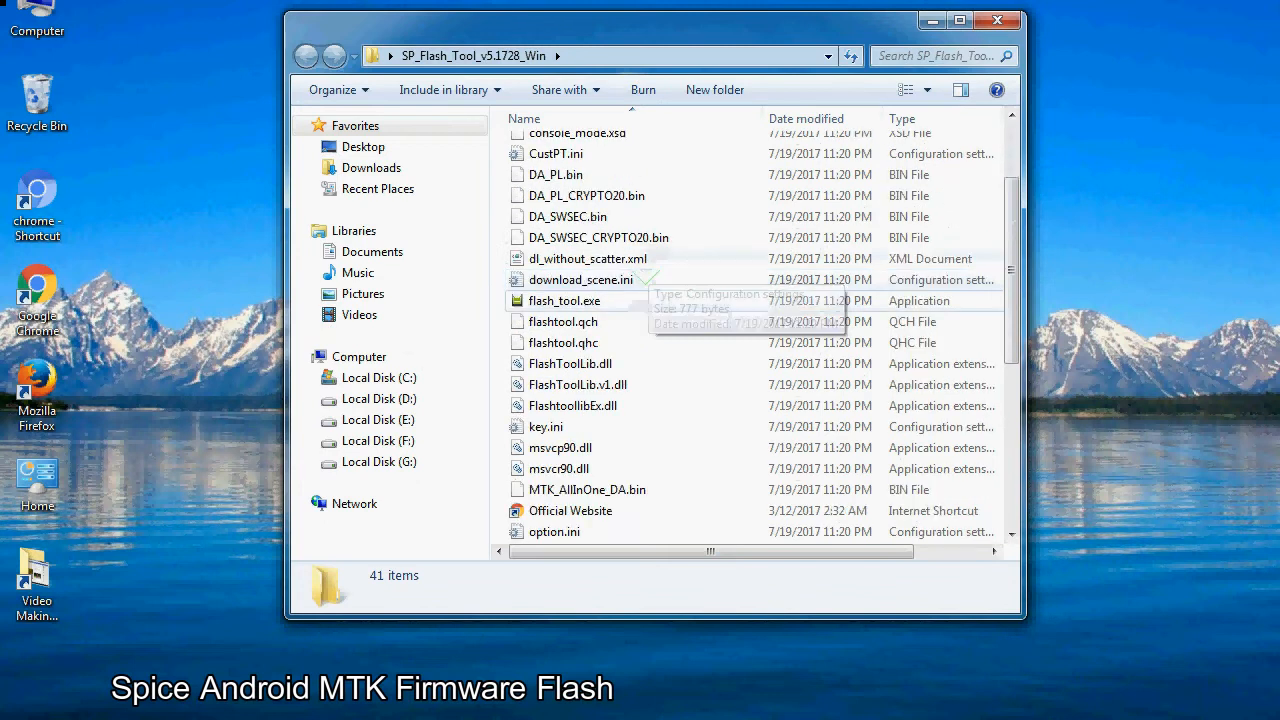
Step: Run flash_tool.exe to start SP Flash Tool with the MTK_AllInOne_DA.bin agent
right_click(564, 300)
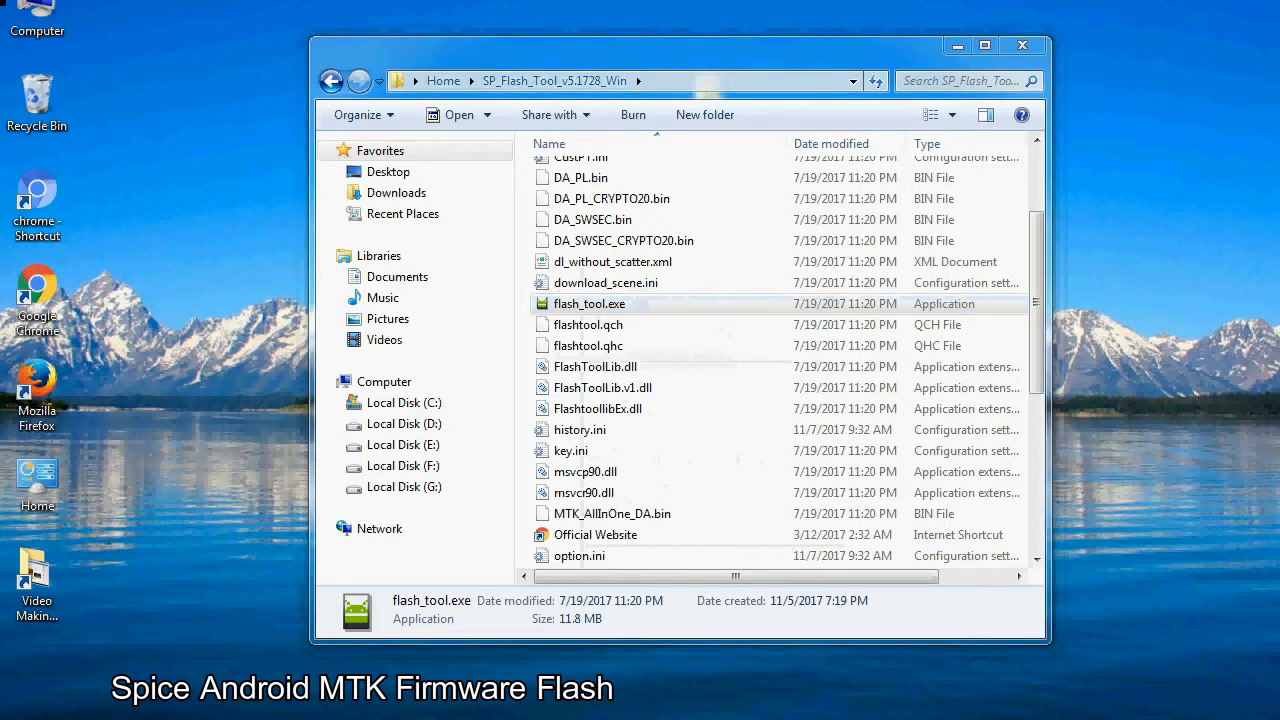
double_click(589, 303)
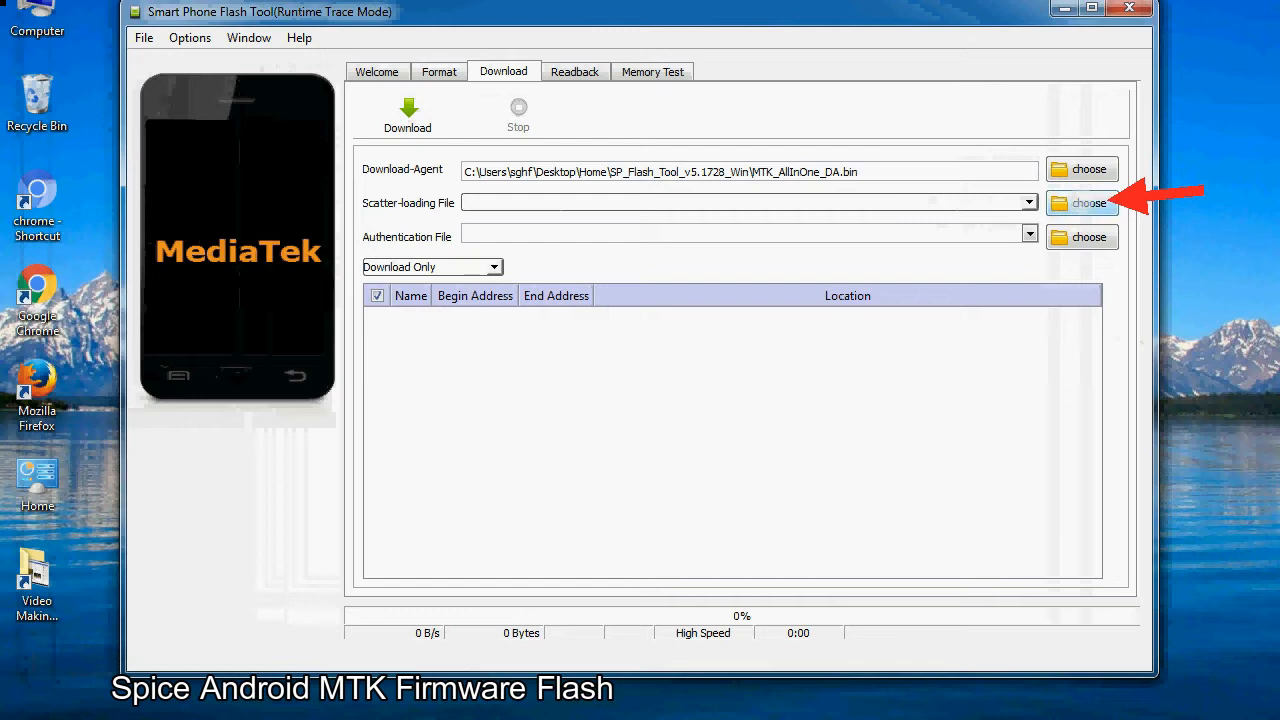
Step: Browse for the scatter-loading file and pick MT6XXX_Android_scatter.txt
click(1081, 203)
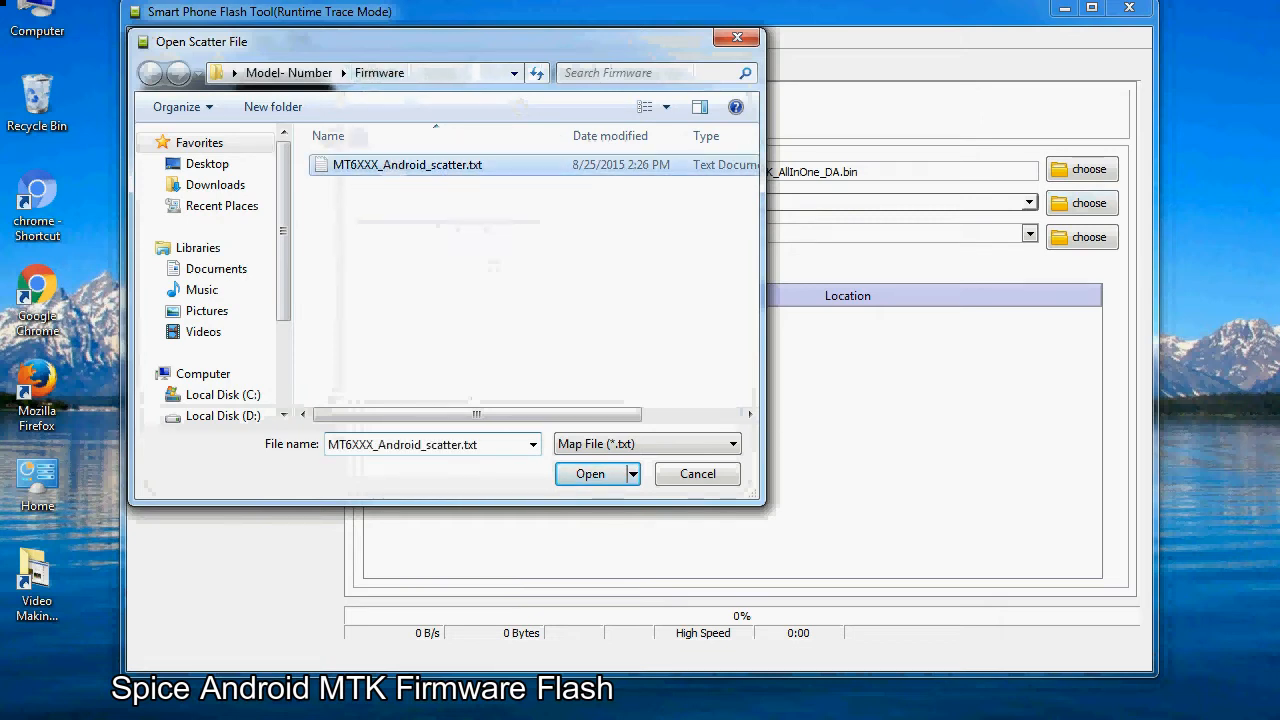
click(590, 474)
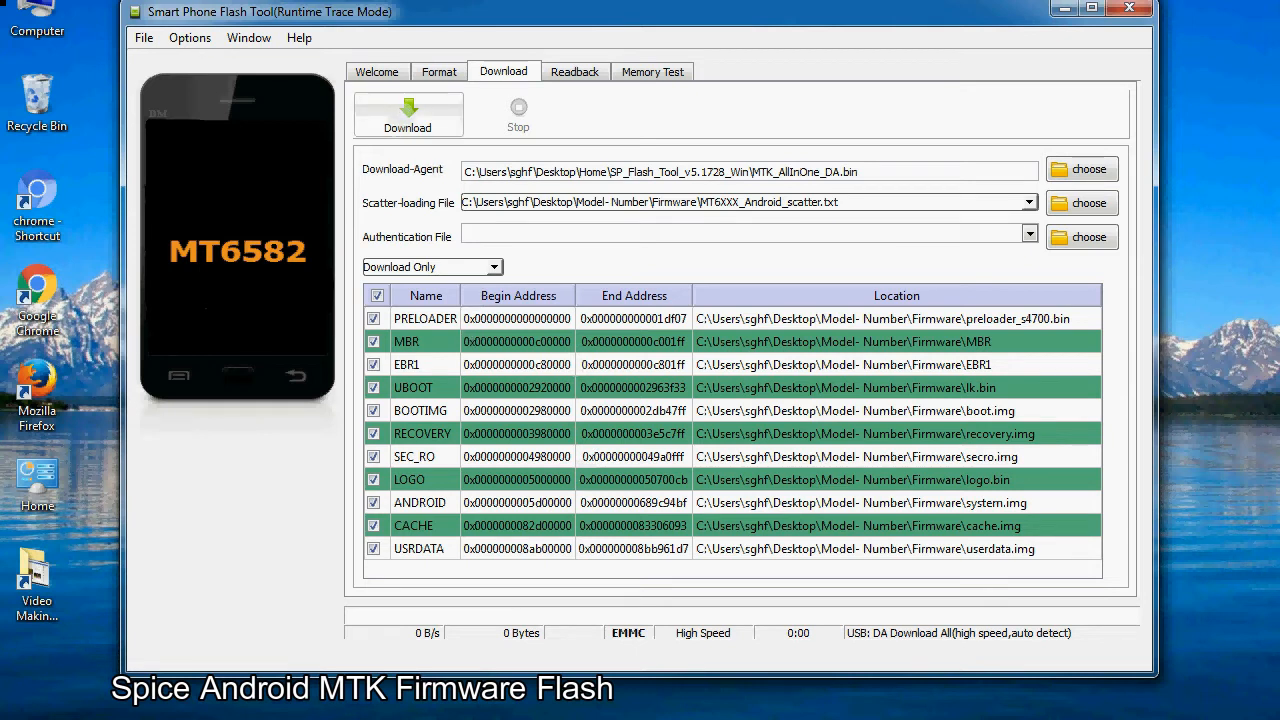
Step: Start downloading the listed PRELOADER-to-USRDATA partitions to the device
click(407, 113)
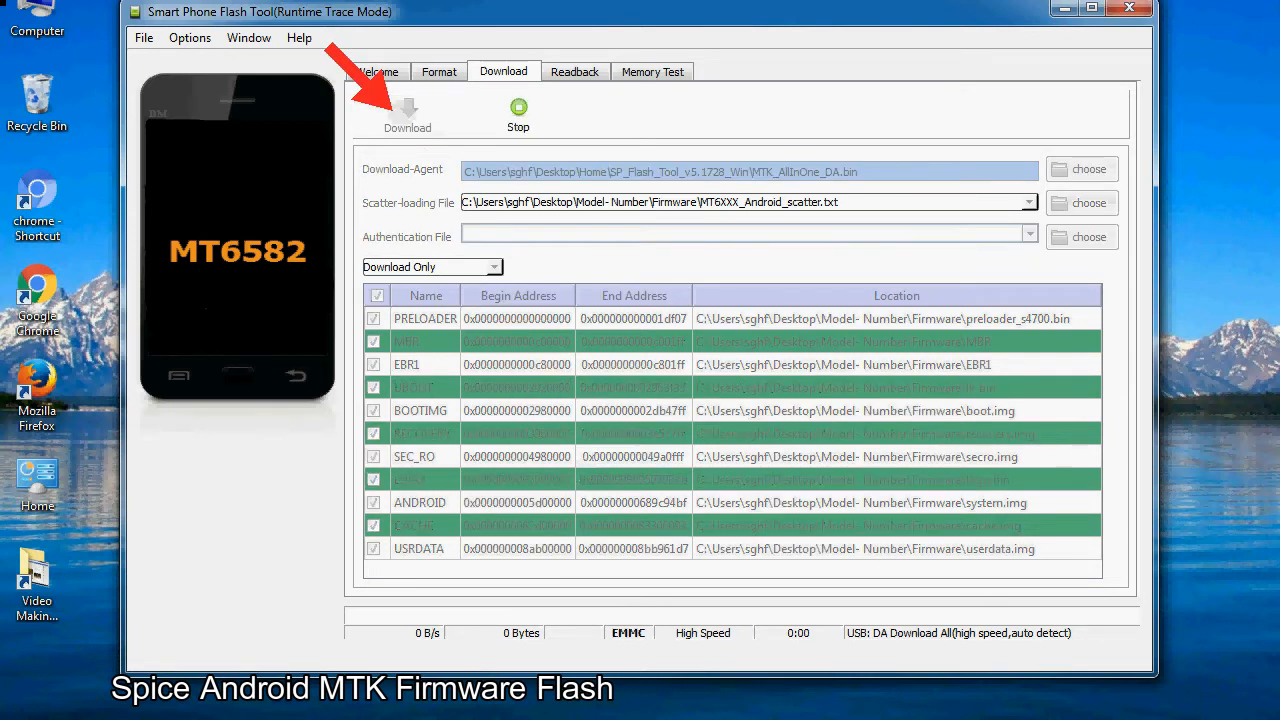
Step: Flash the connected MT6582 phone until the download reaches 50%
click(407, 108)
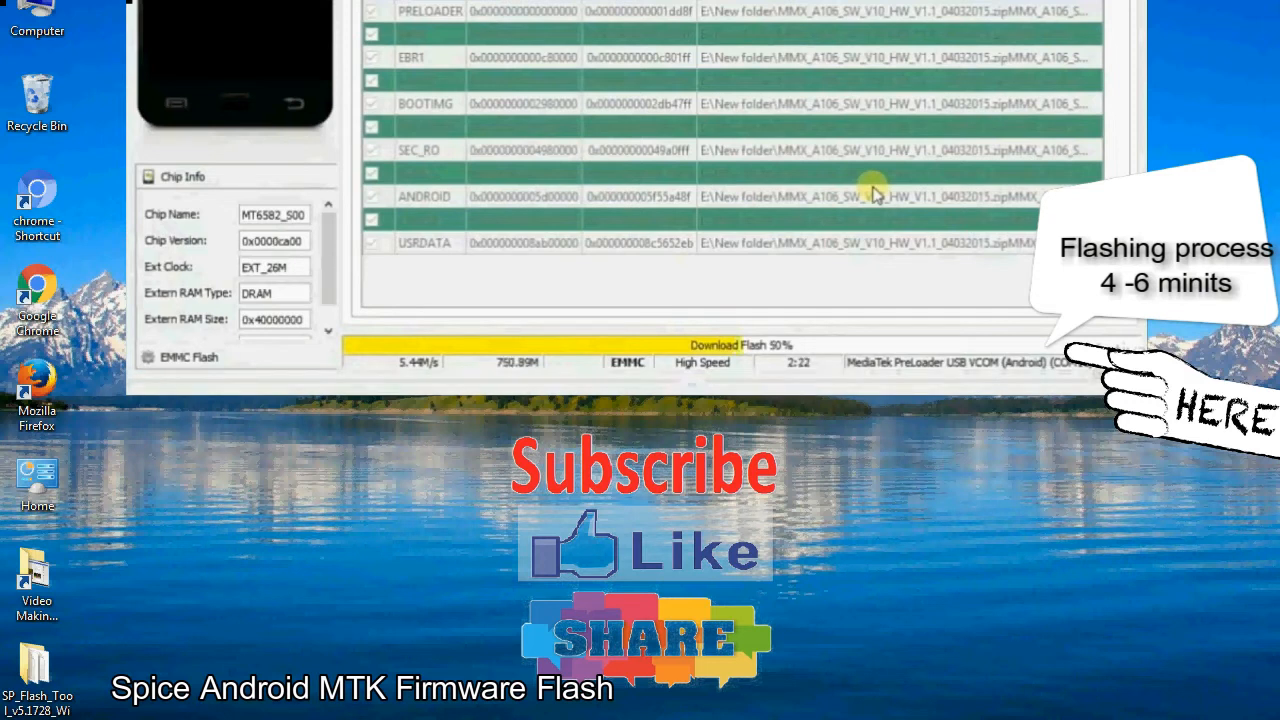
mouse_move(1010, 245)
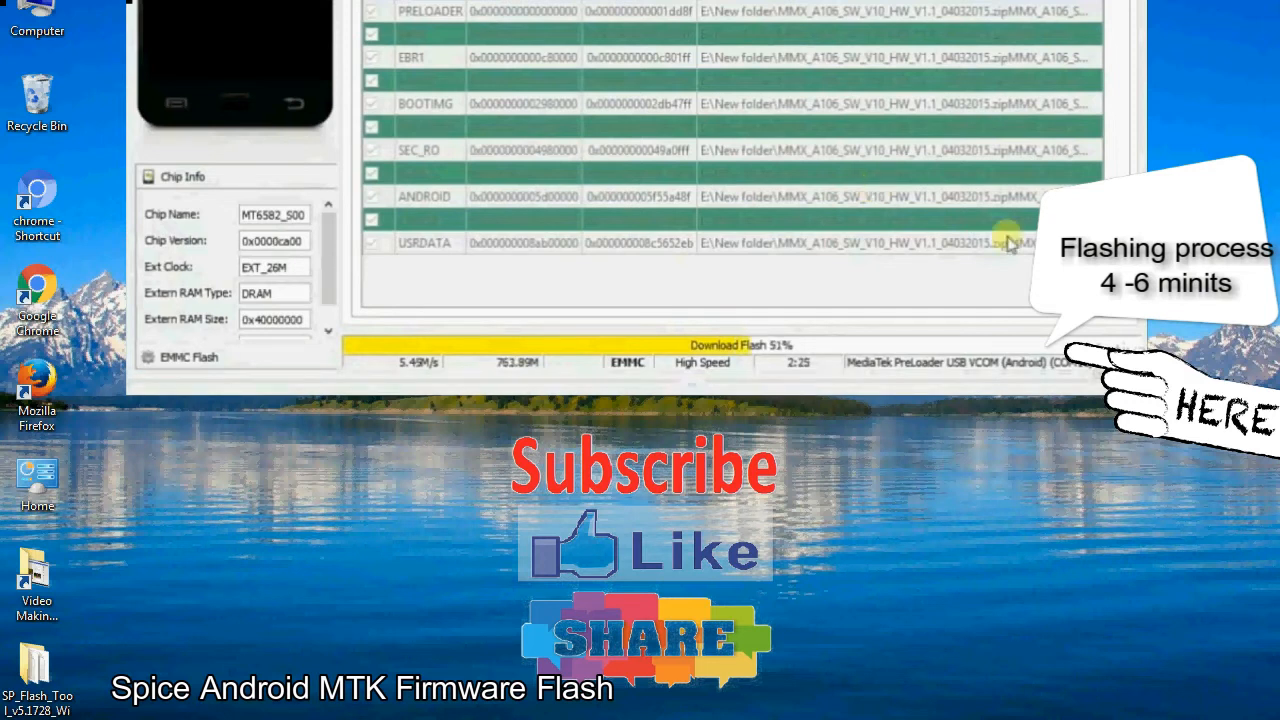